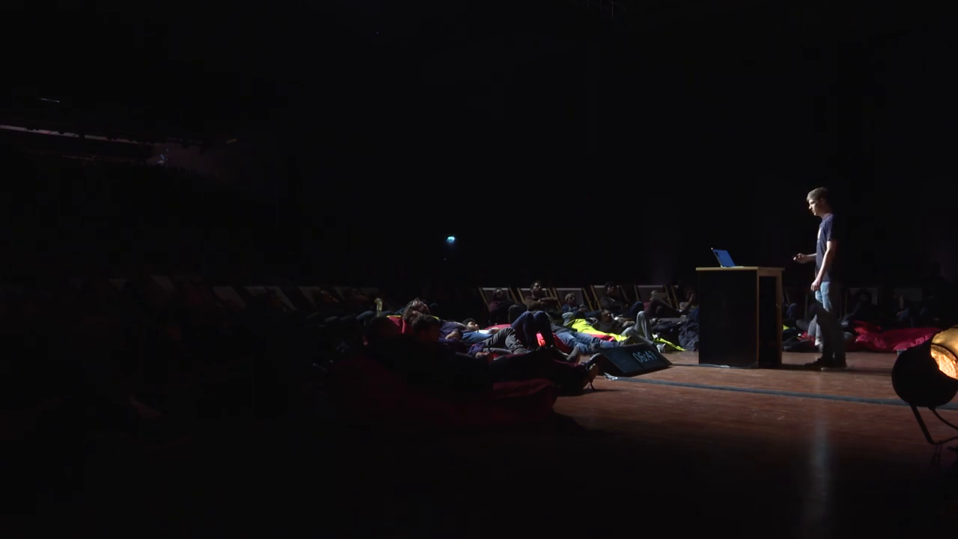
pyautogui.press('Right')
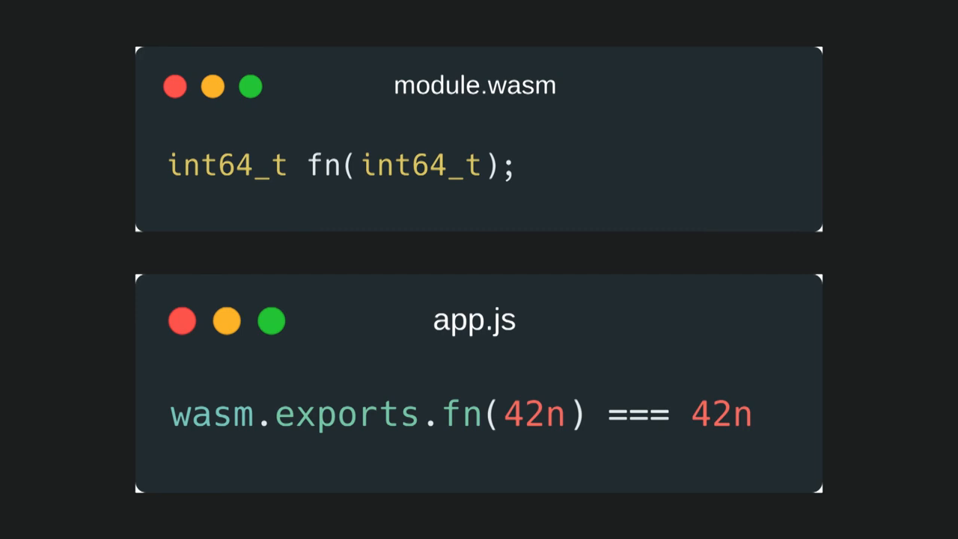